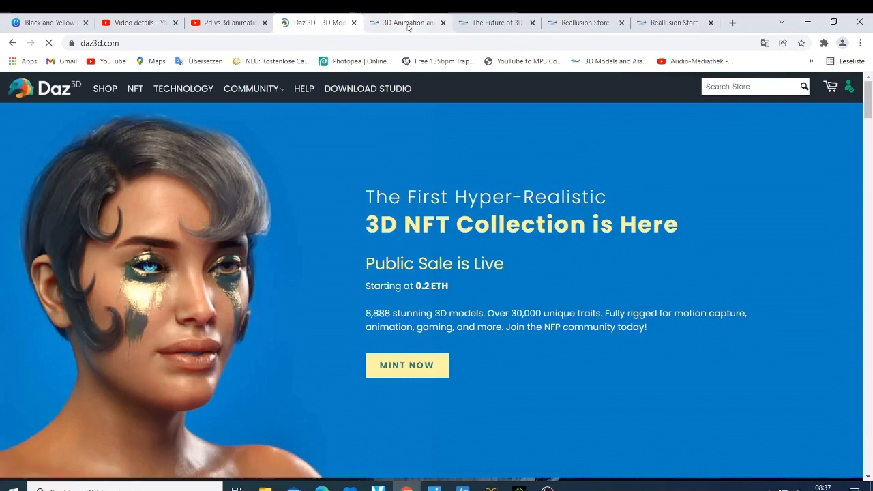
# Switch from the Daz 3D homepage to the Reallusion homepage tab.
pyautogui.click(406, 22)
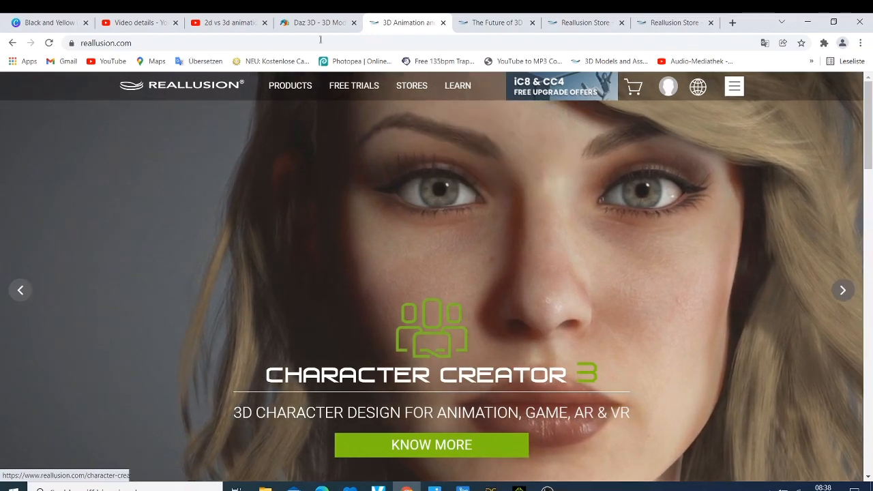
# Return to the Daz 3D homepage tab with its NFT collection announcement.
pyautogui.click(317, 22)
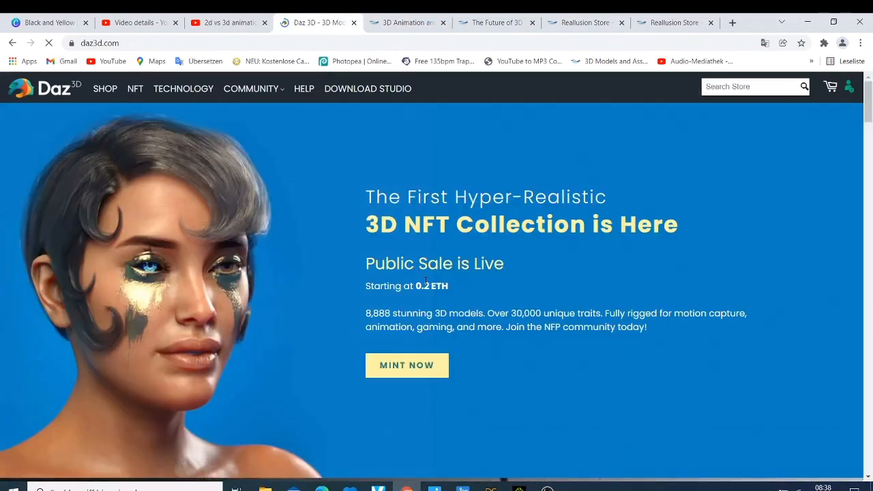
# Scroll further down the Daz 3D homepage before viewing Reallusion's Featured Products & Events.
pyautogui.scroll(-3)
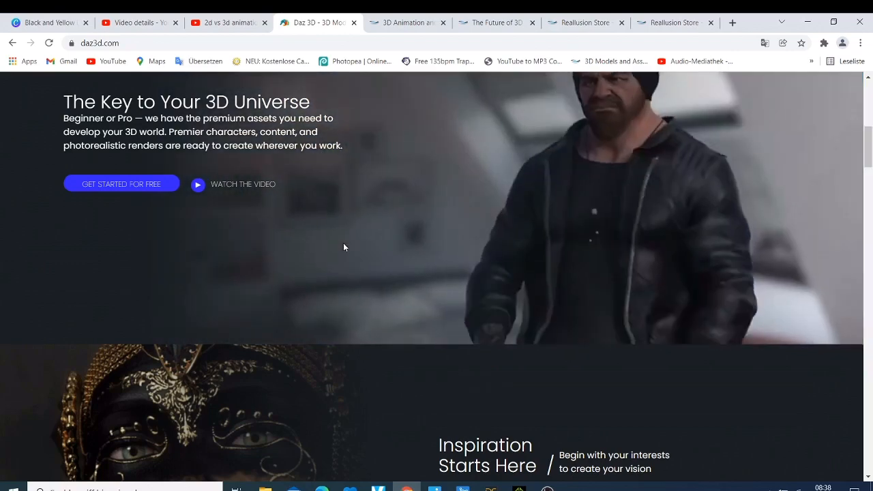
pyautogui.scroll(-3)
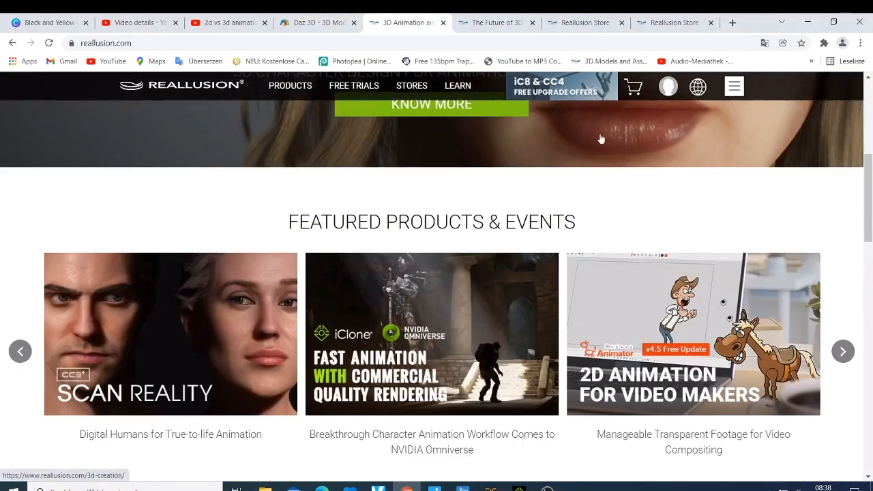
# Go to the iClone page from the Reallusion Products menu under 3D Animation.
pyautogui.click(289, 84)
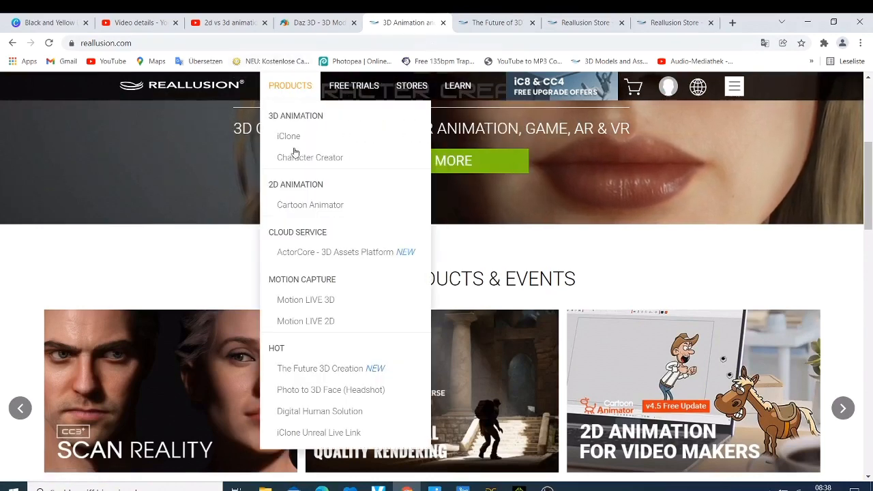
pyautogui.click(288, 137)
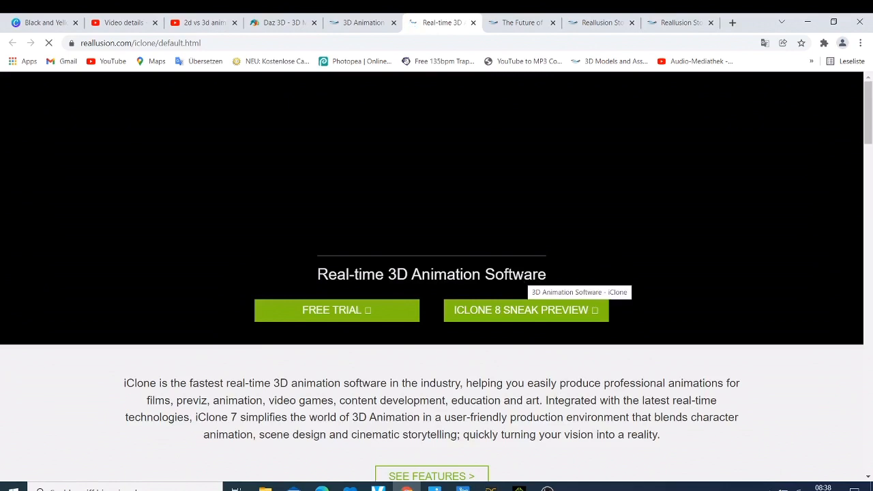
# Scroll through the iClone 7 page's What's New and character and motion workflow features.
pyautogui.scroll(-3)
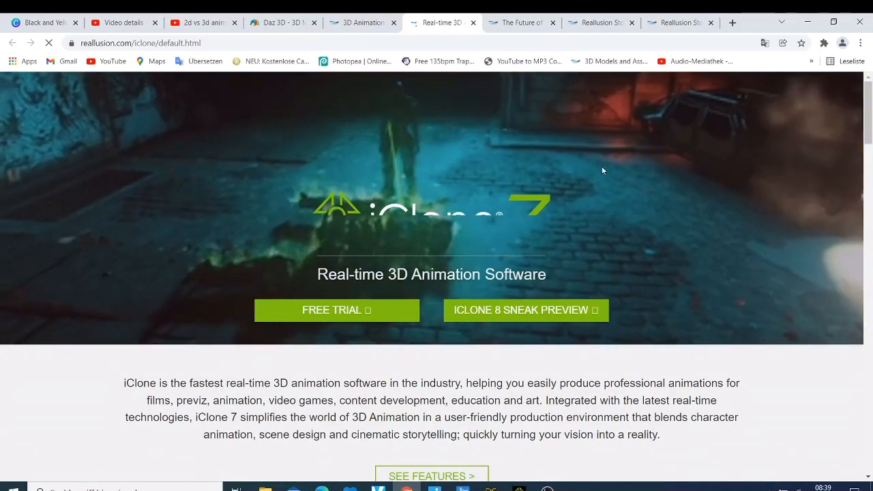
pyautogui.scroll(-3)
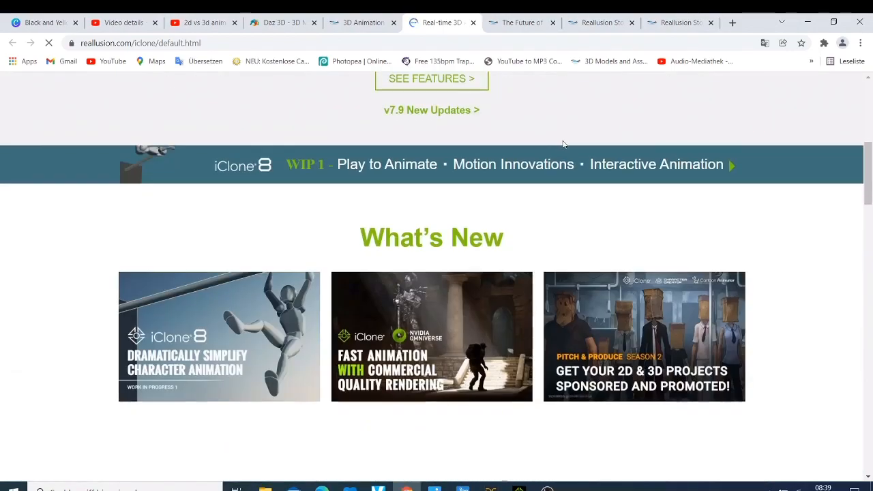
pyautogui.scroll(-3)
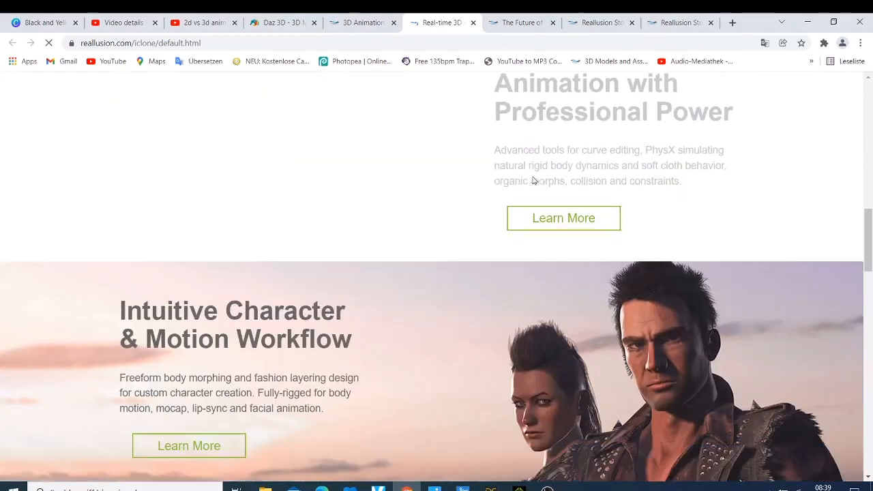
pyautogui.scroll(-3)
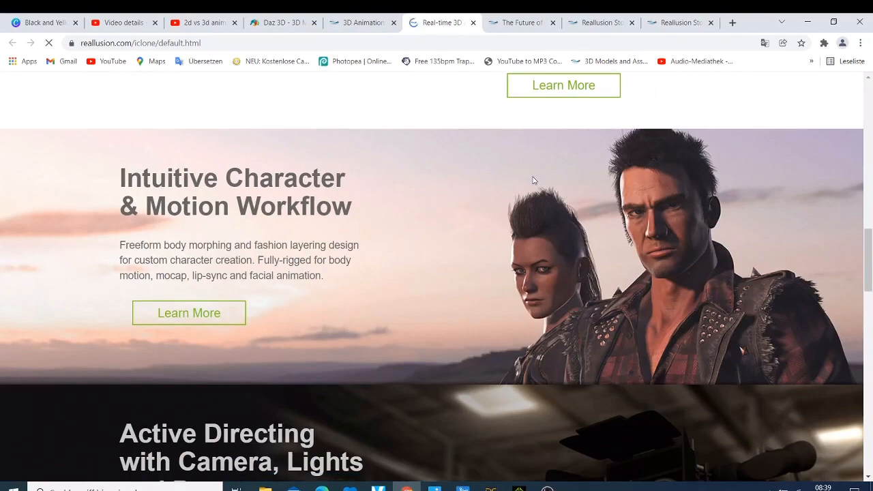
pyautogui.moveTo(485, 360)
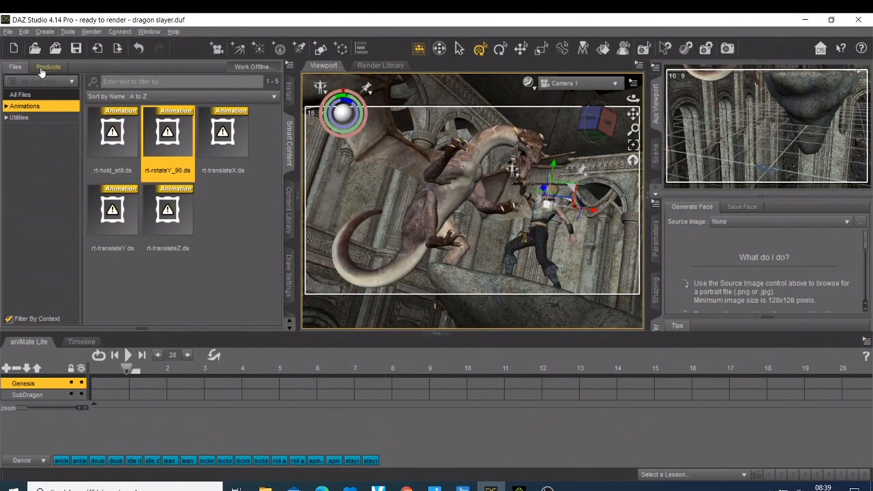
# Browse the Animations category of the Genesis Starter Essentials product in DAZ Studio.
pyautogui.click(48, 65)
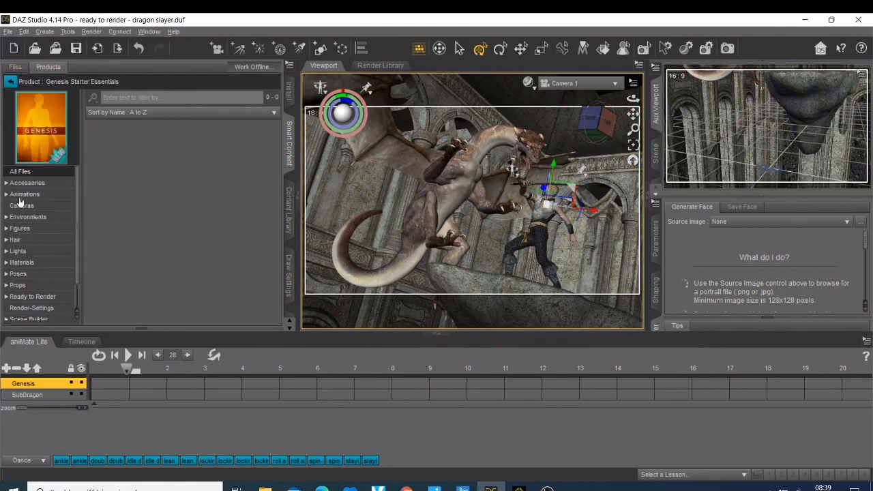
pyautogui.click(24, 194)
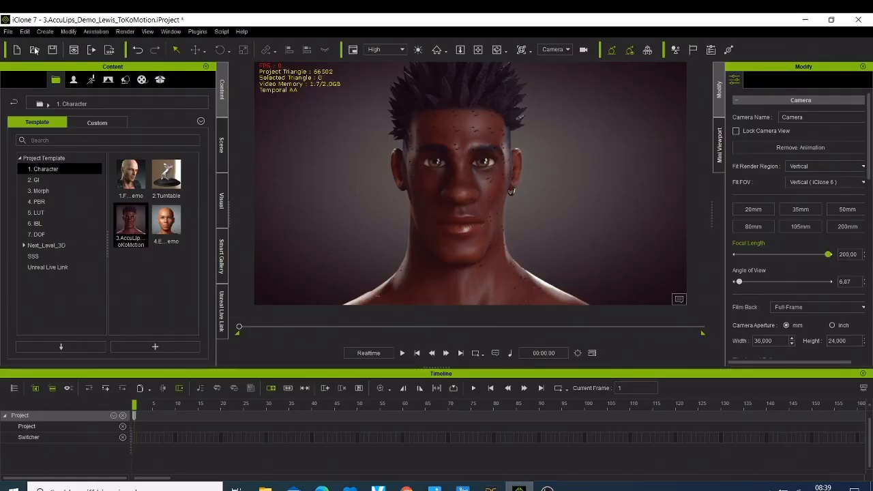
# Browse iClone 7's animation templates into the MotionPlus folder of female, male and rigified motions.
pyautogui.click(74, 79)
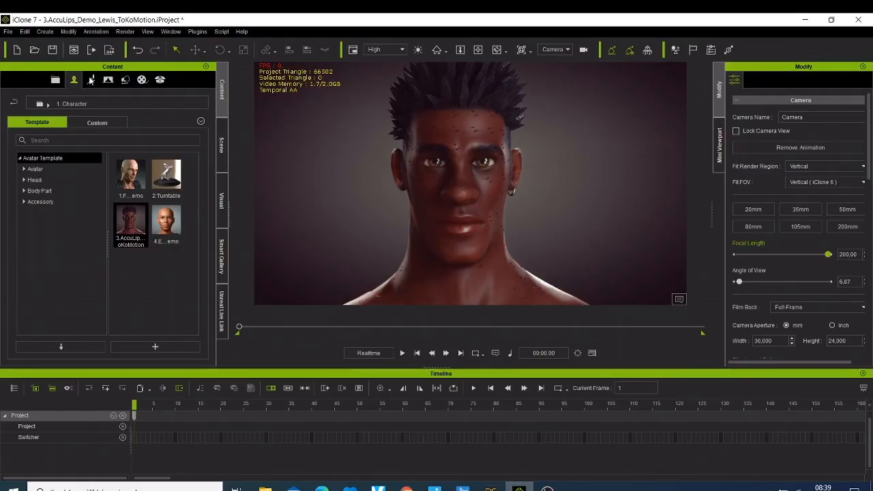
pyautogui.click(90, 79)
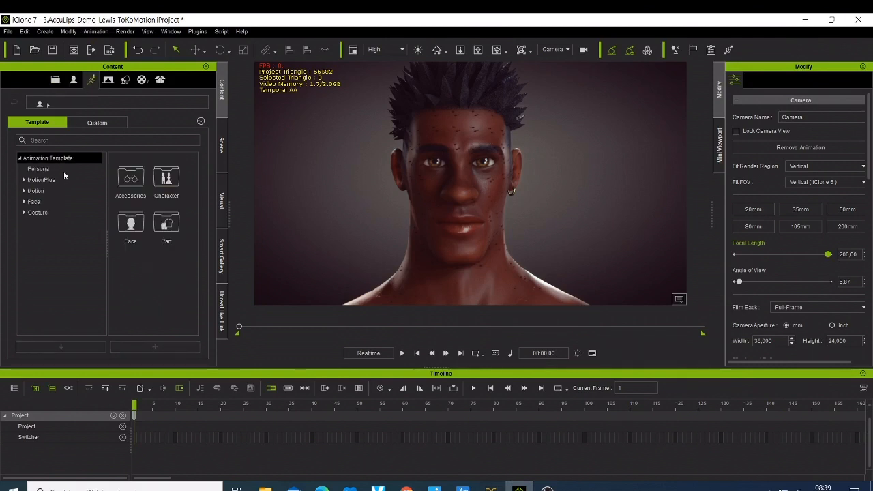
pyautogui.click(41, 180)
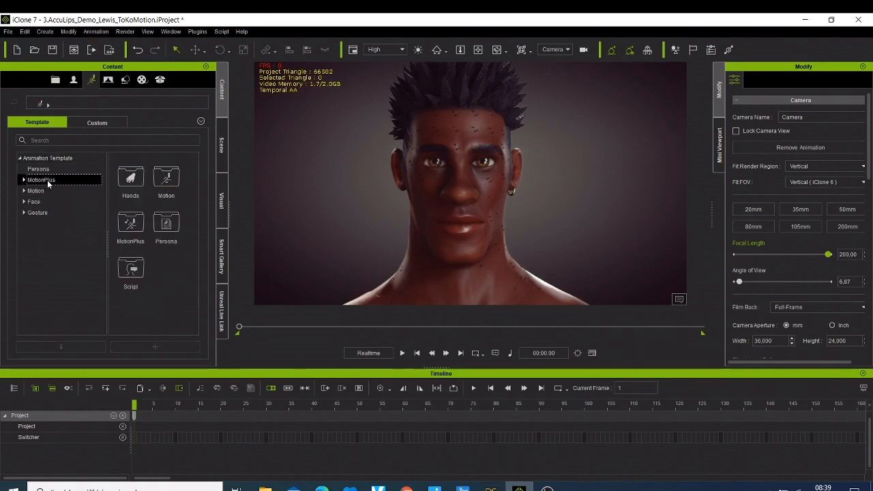
pyautogui.doubleClick(41, 180)
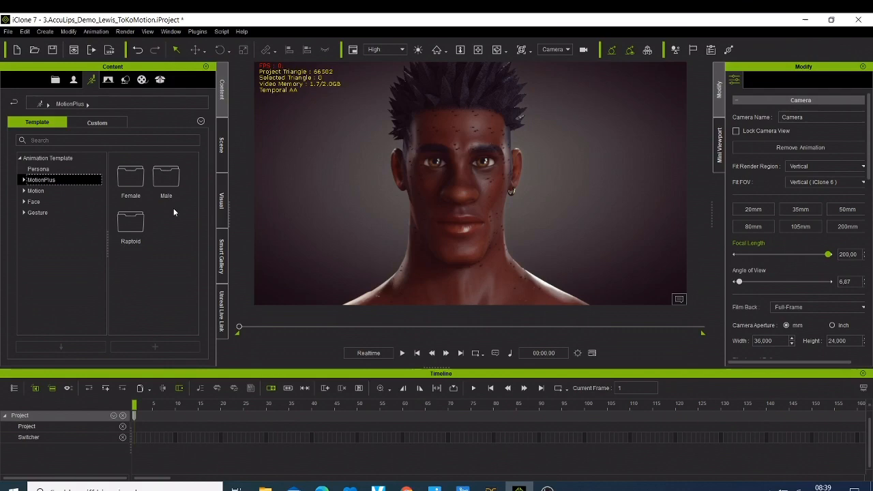
pyautogui.moveTo(600, 489)
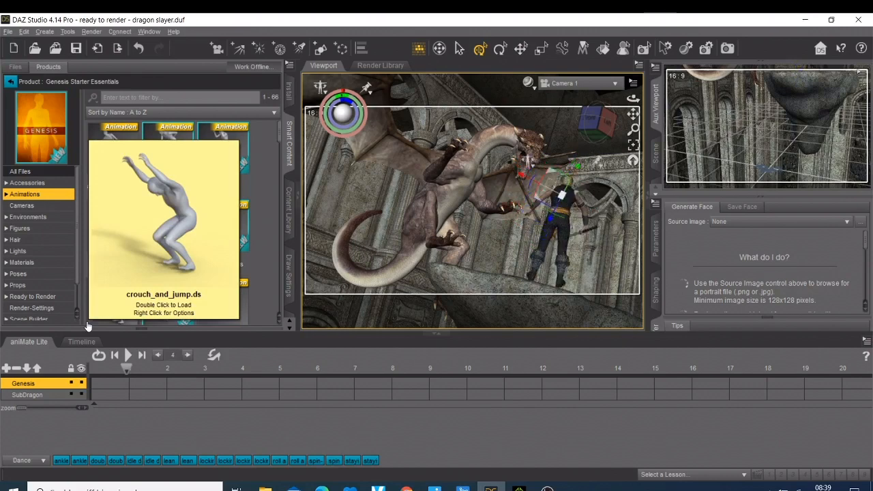
# Return to the Reallusion iClone page at its Intuitive Character & Motion Workflow section.
pyautogui.click(129, 355)
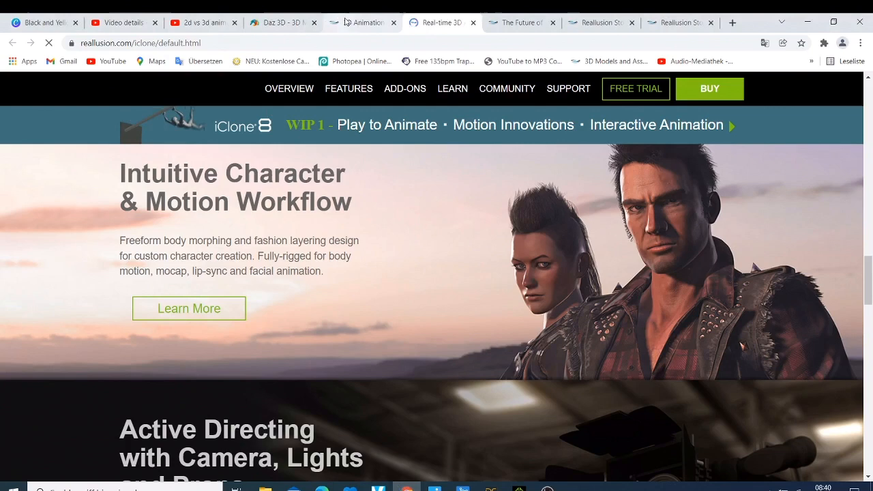
# Revisit the Daz 3D homepage, then list DAZ Studio's Send To options for the dragon scene.
pyautogui.click(280, 21)
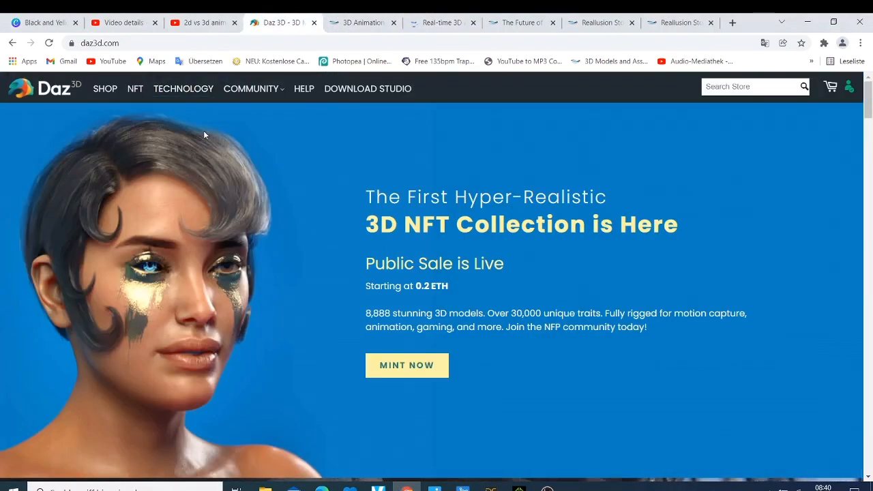
pyautogui.click(104, 89)
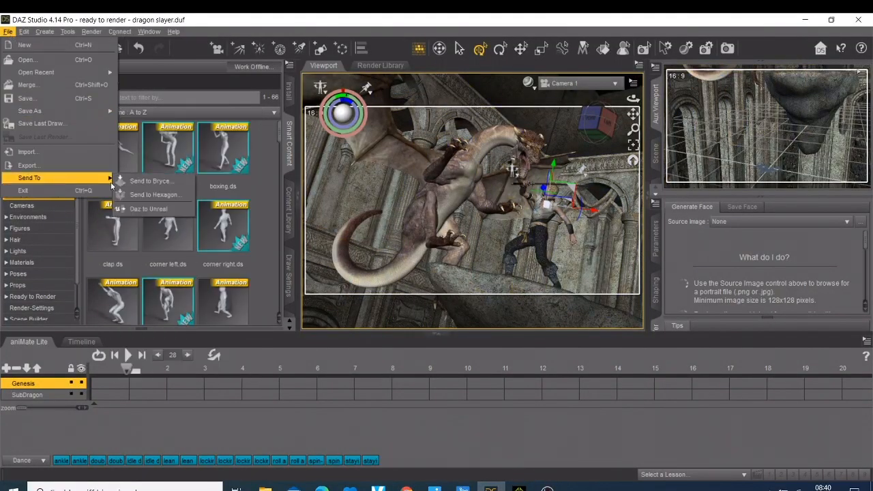
pyautogui.moveTo(188, 226)
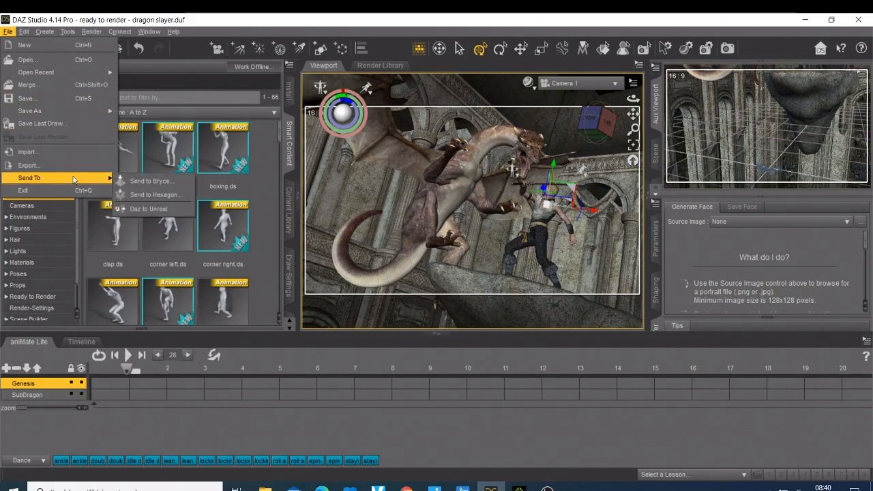
pyautogui.moveTo(148, 209)
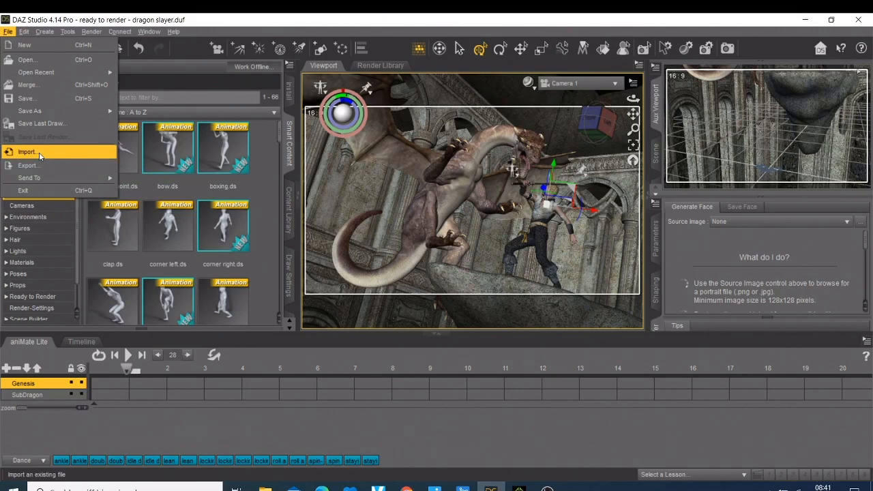
# Show DAZ Studio's Render menu with render settings and the render editor.
pyautogui.click(92, 32)
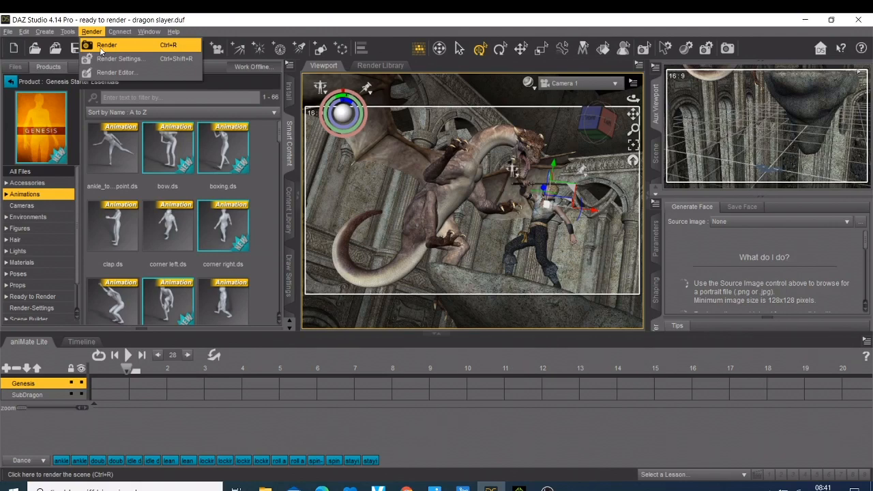
pyautogui.moveTo(494, 374)
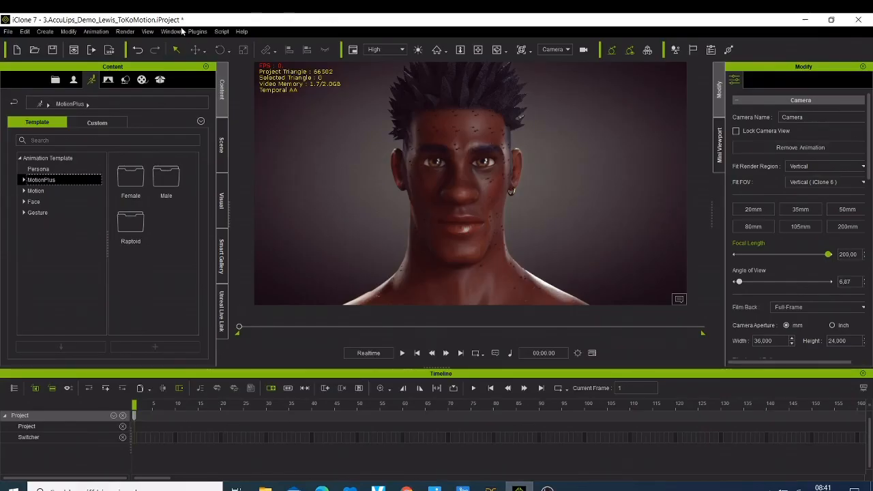
# Bring up iClone 7's Render menu listing render video, render image, export audio and batch render.
pyautogui.click(126, 32)
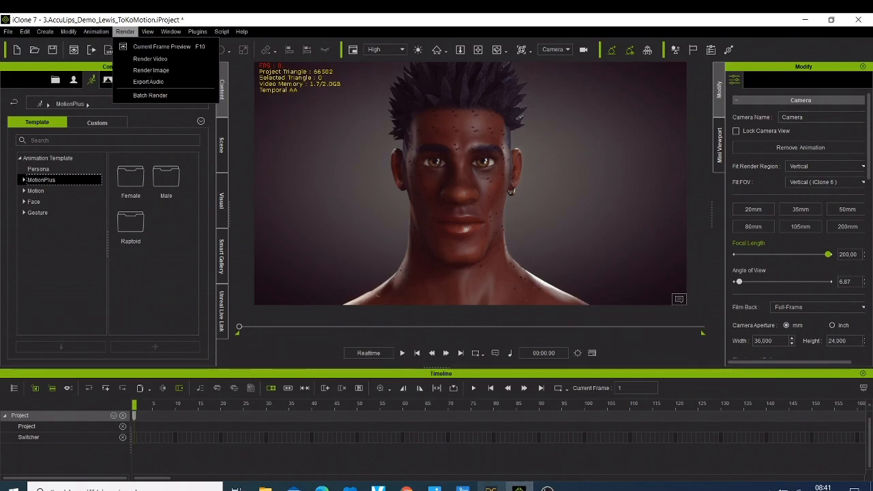
pyautogui.moveTo(475, 476)
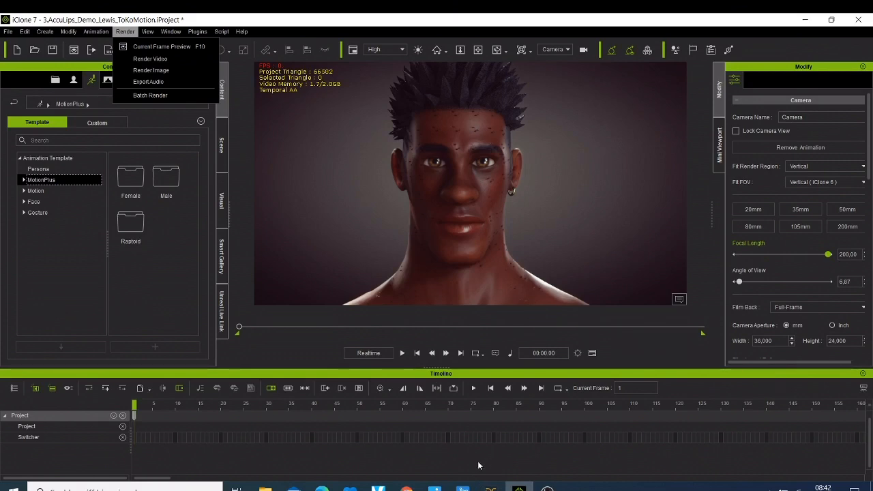
pyautogui.moveTo(487, 477)
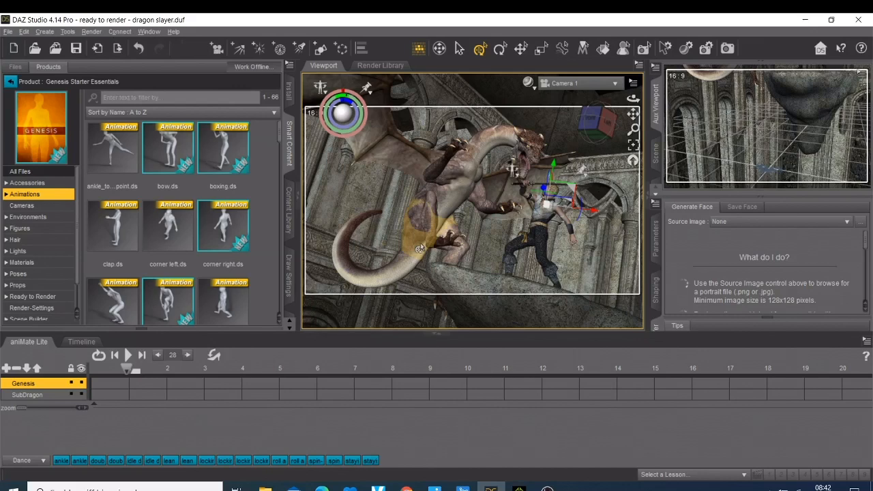
pyautogui.moveTo(420, 249)
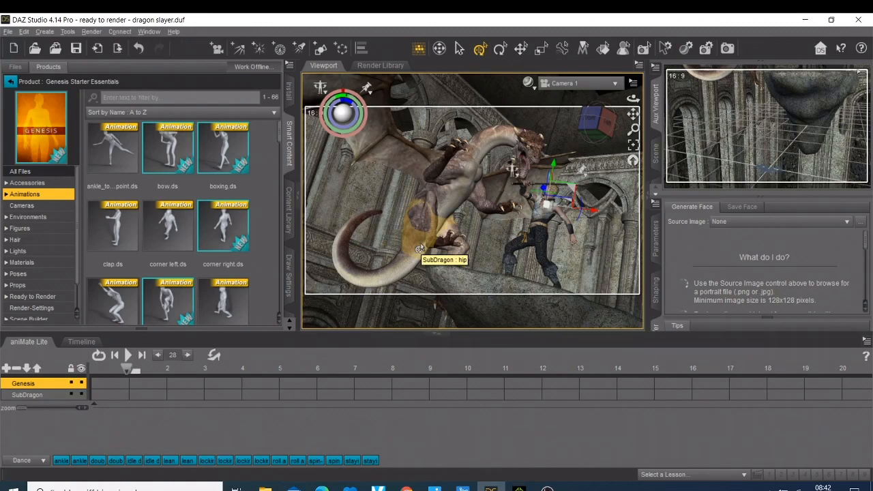
pyautogui.moveTo(420, 249)
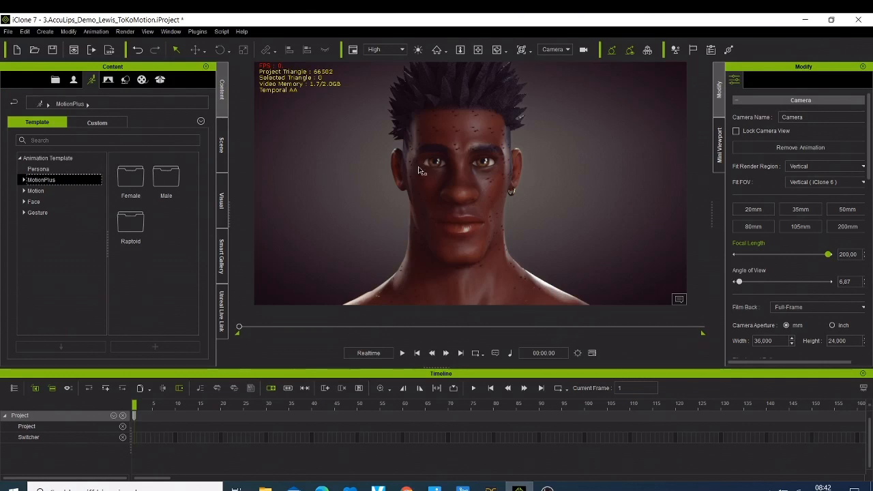
pyautogui.moveTo(491, 167)
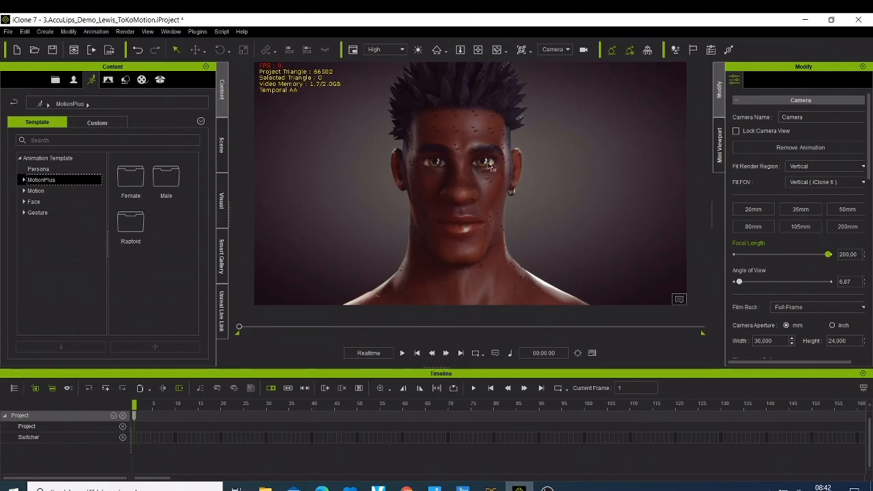
pyautogui.moveTo(497, 165)
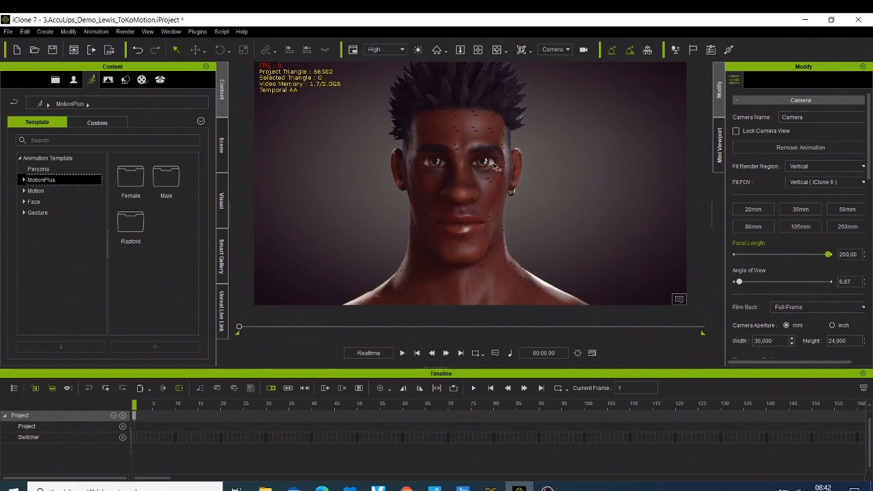
pyautogui.moveTo(477, 176)
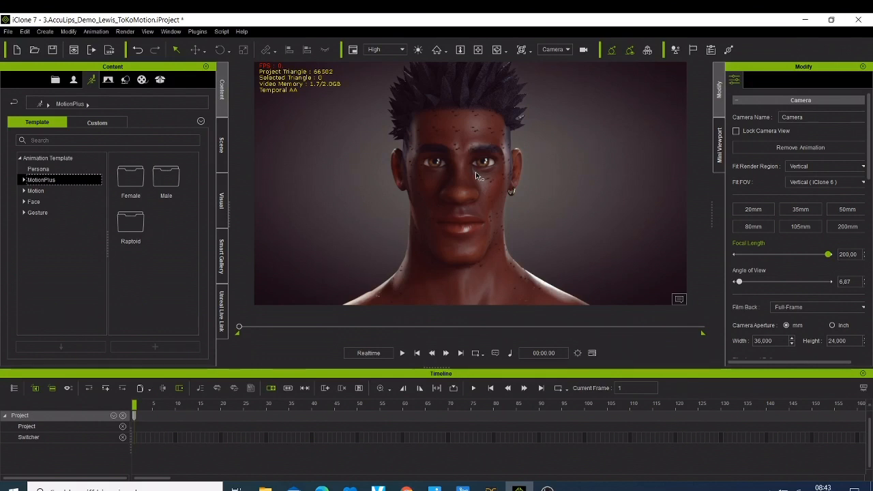
pyautogui.moveTo(154, 221)
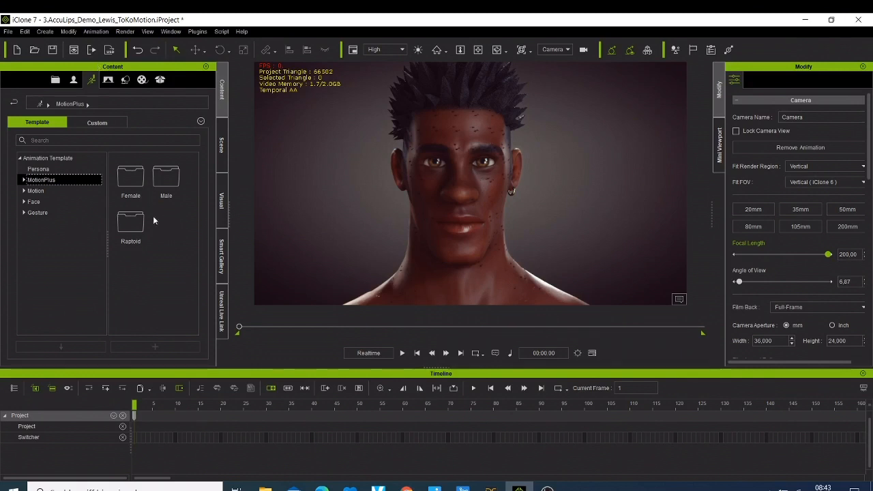
# Play back the character's facial animation from the playback controls.
pyautogui.click(401, 352)
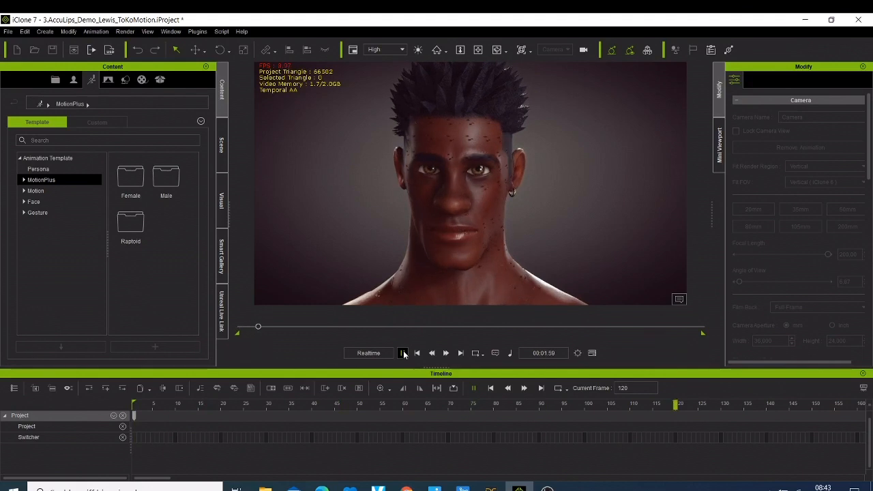
pyautogui.click(403, 352)
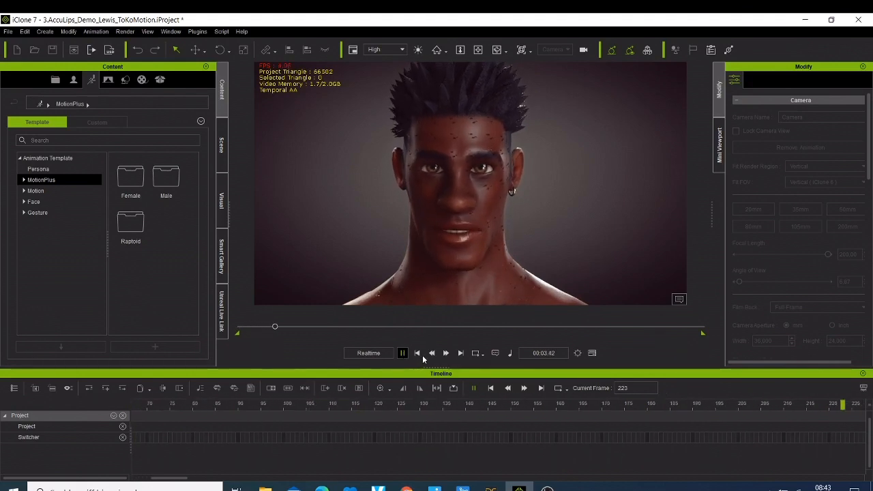